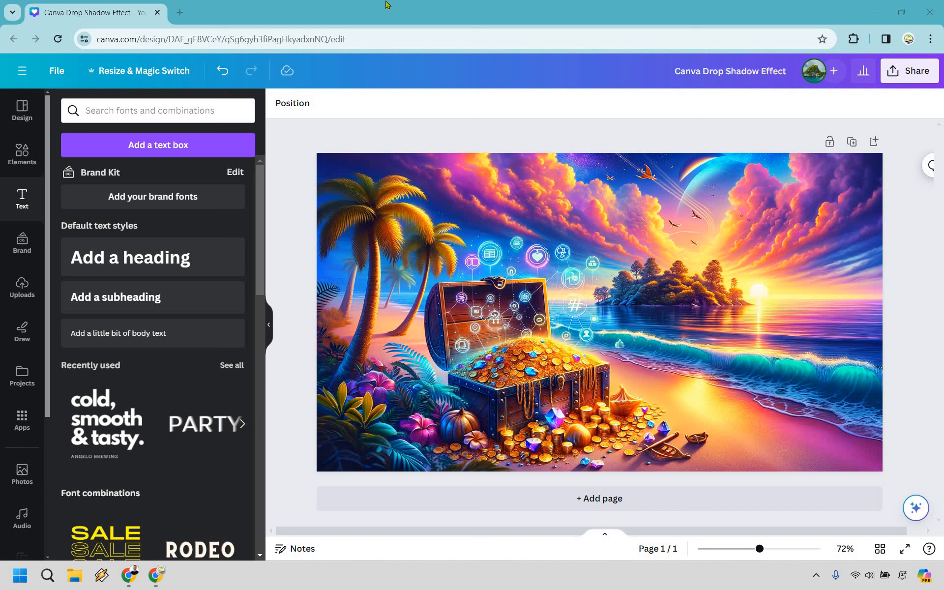
mouse_move(157, 260)
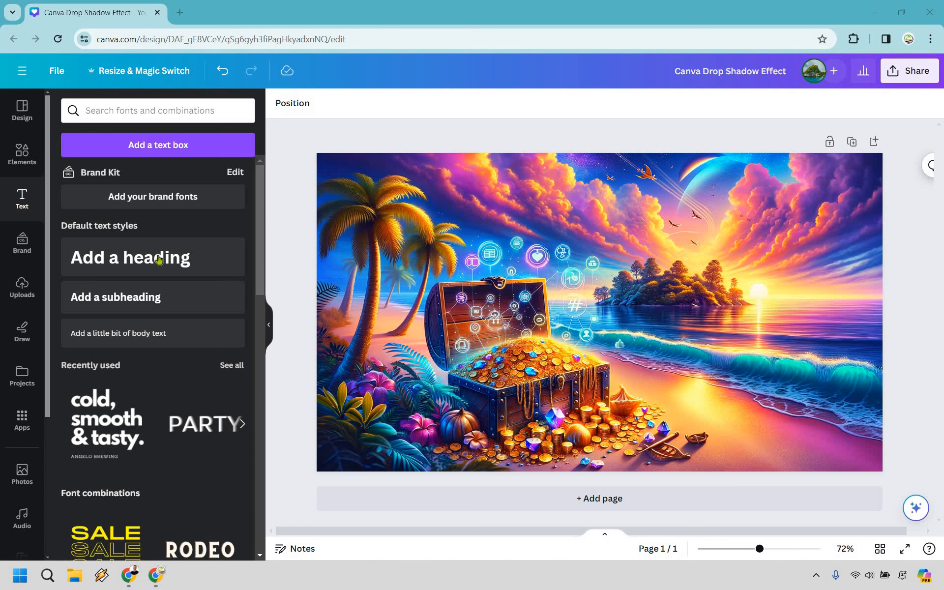
Add a heading text box over the beach image reading 'ChatGPT'
left_click(154, 257)
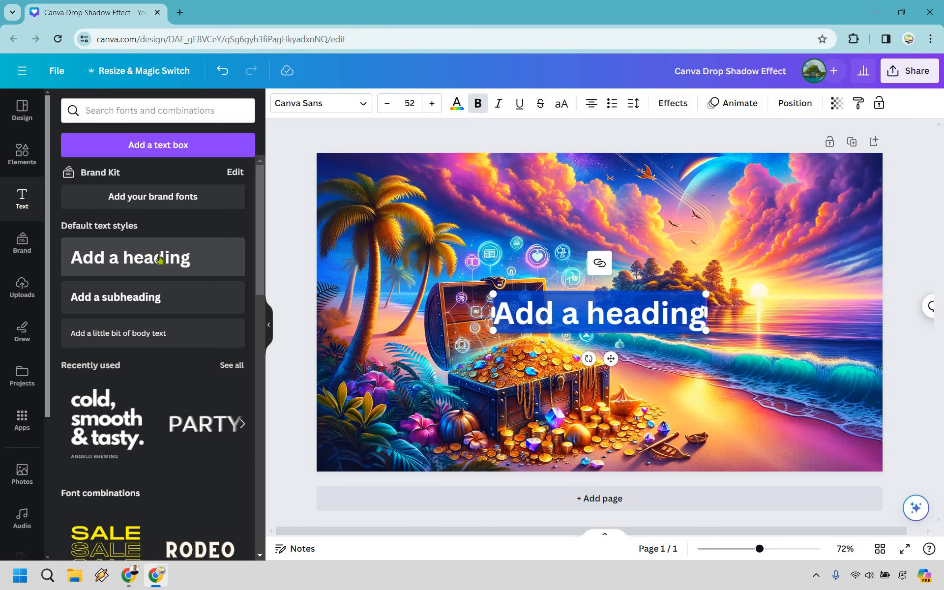
type("ChatGOT")
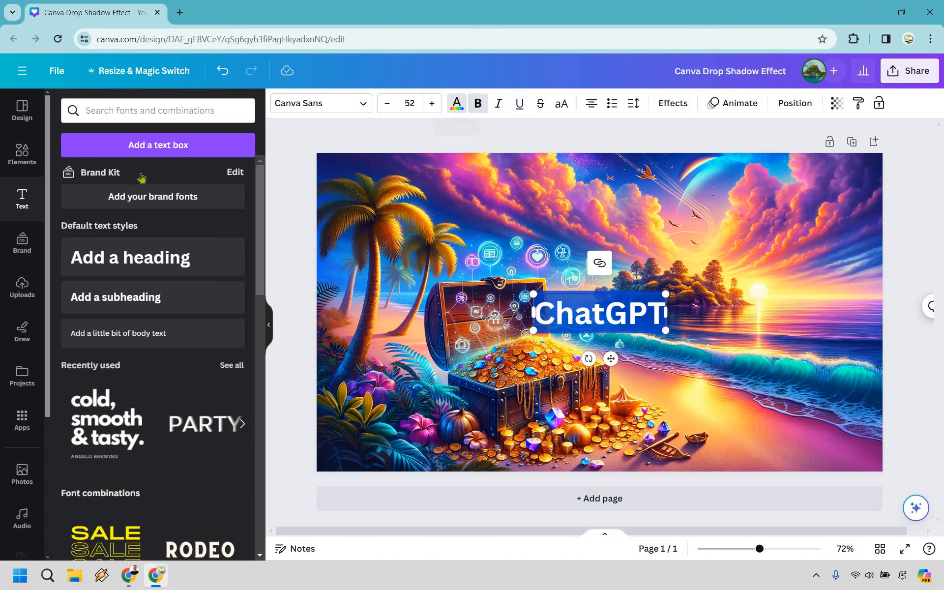
Enlarge the heading to font size 78.3, move it to the top centre sky area, and select its text
left_click(456, 103)
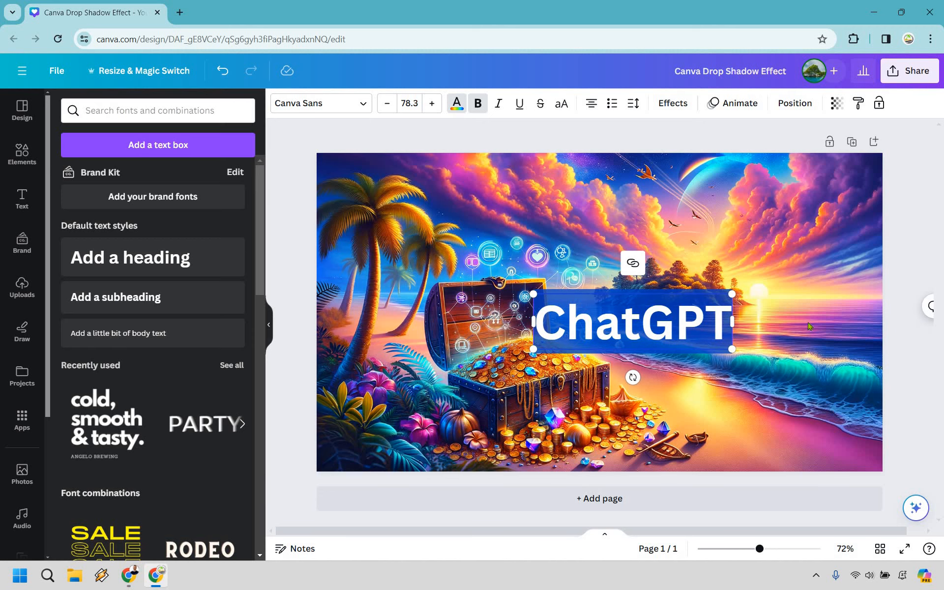
left_click_drag(632, 323, 608, 212)
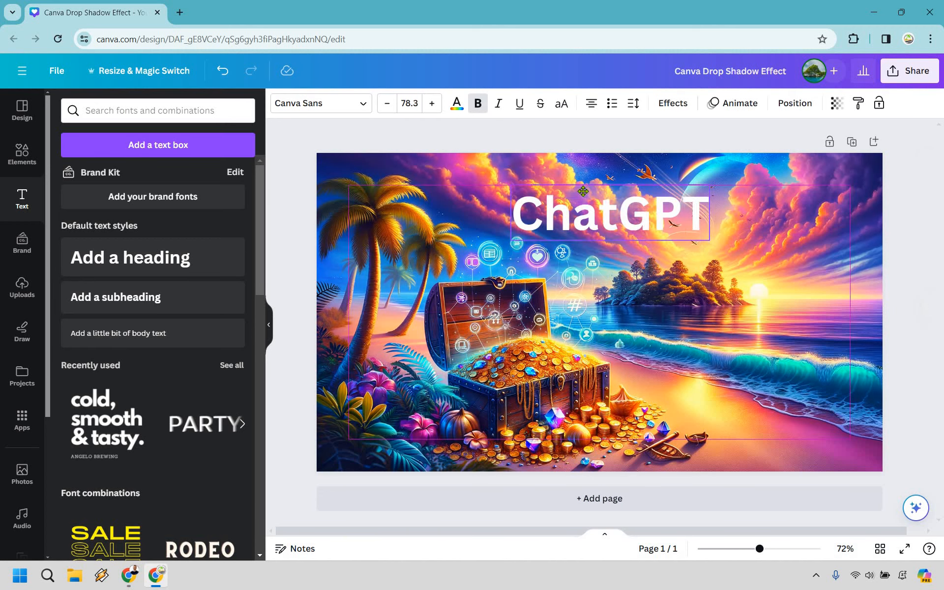
left_click_drag(607, 207, 602, 192)
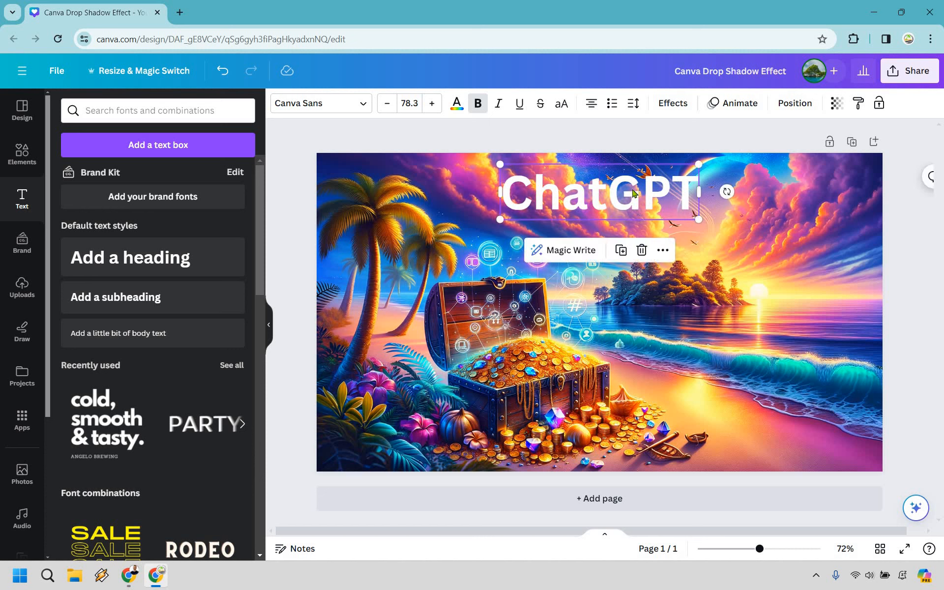
triple_click(598, 192)
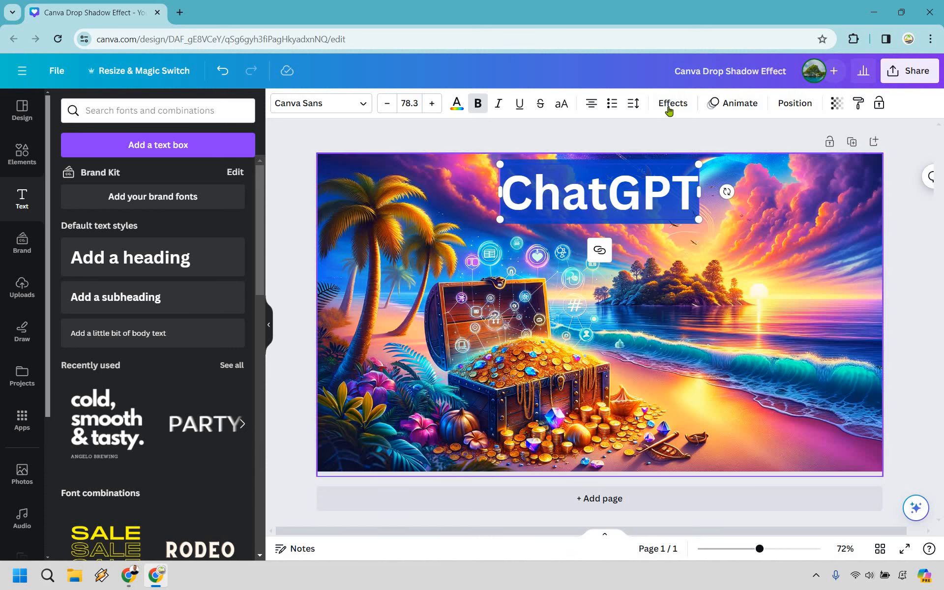
Apply the Shadow text effect to the heading with its default settings
left_click(673, 103)
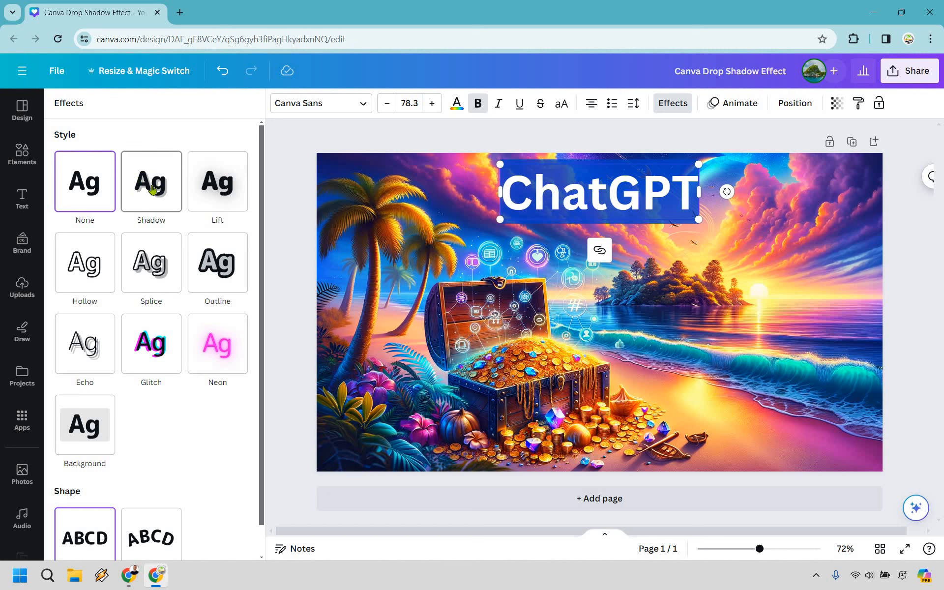
left_click(151, 181)
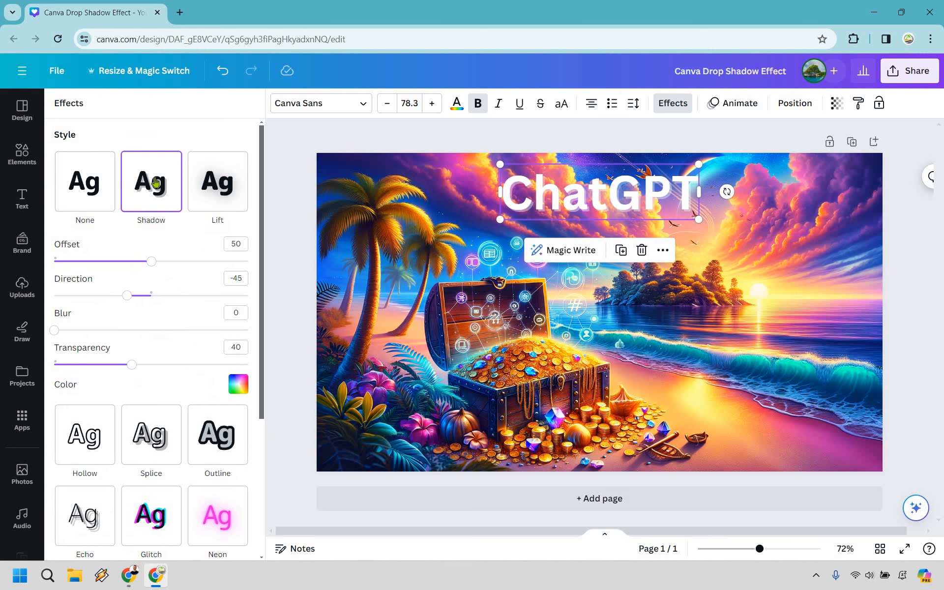
mouse_move(157, 269)
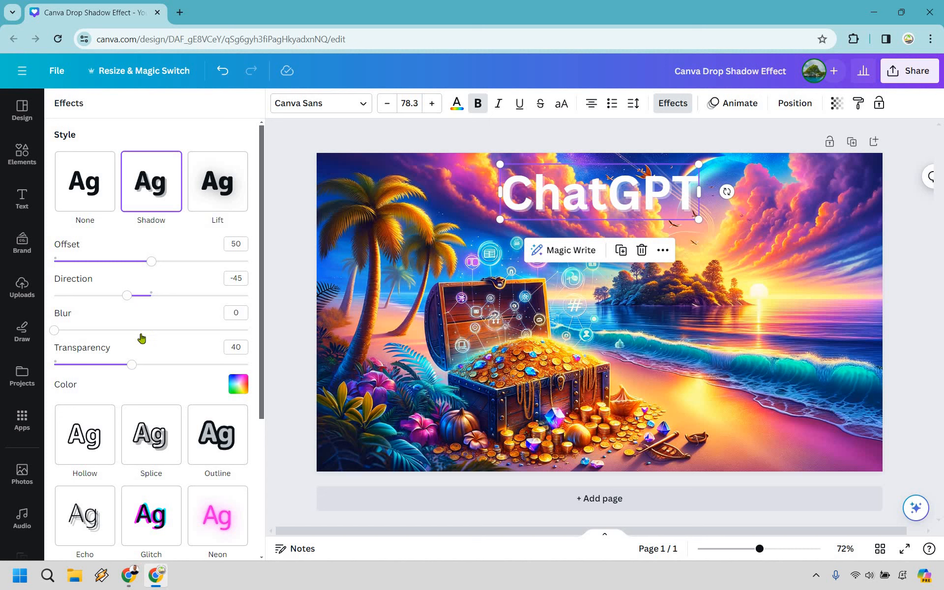
mouse_move(456, 244)
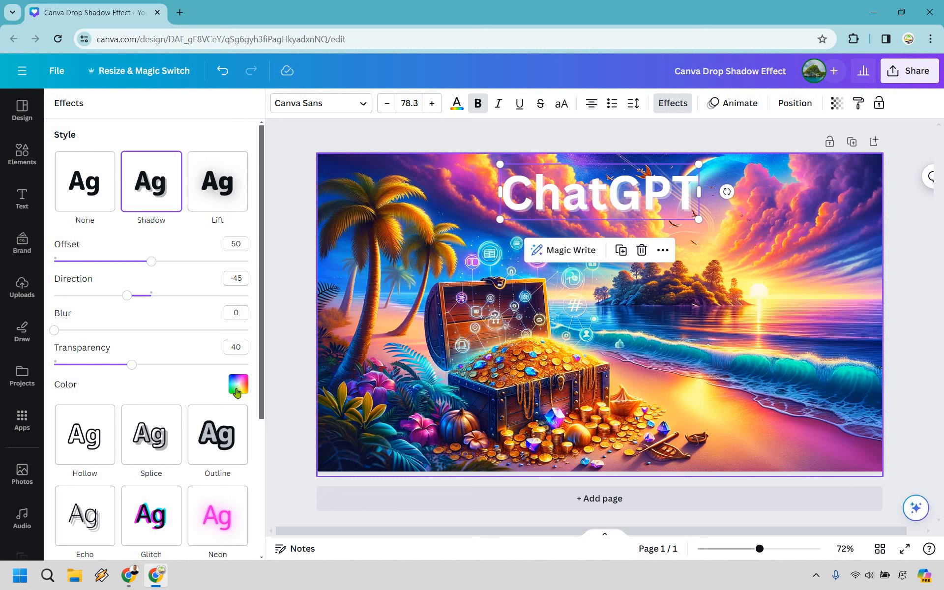
Set the heading's shadow colour to black from the default colours
left_click(239, 384)
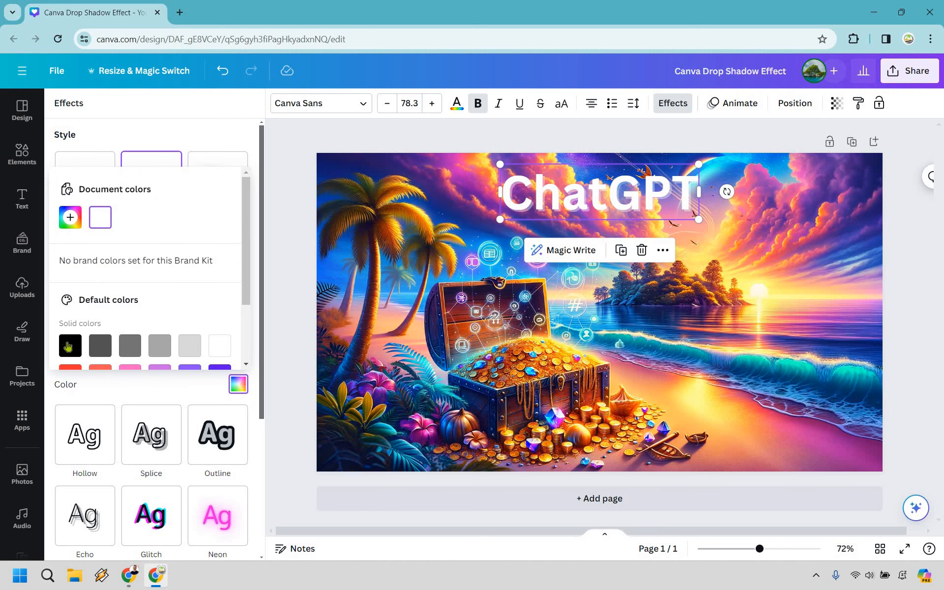
left_click(68, 345)
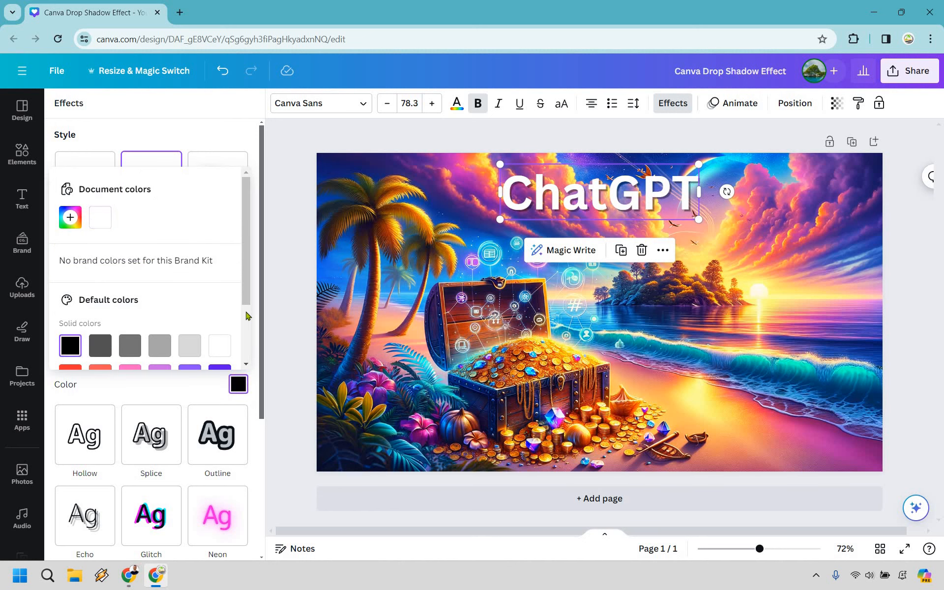
mouse_move(207, 264)
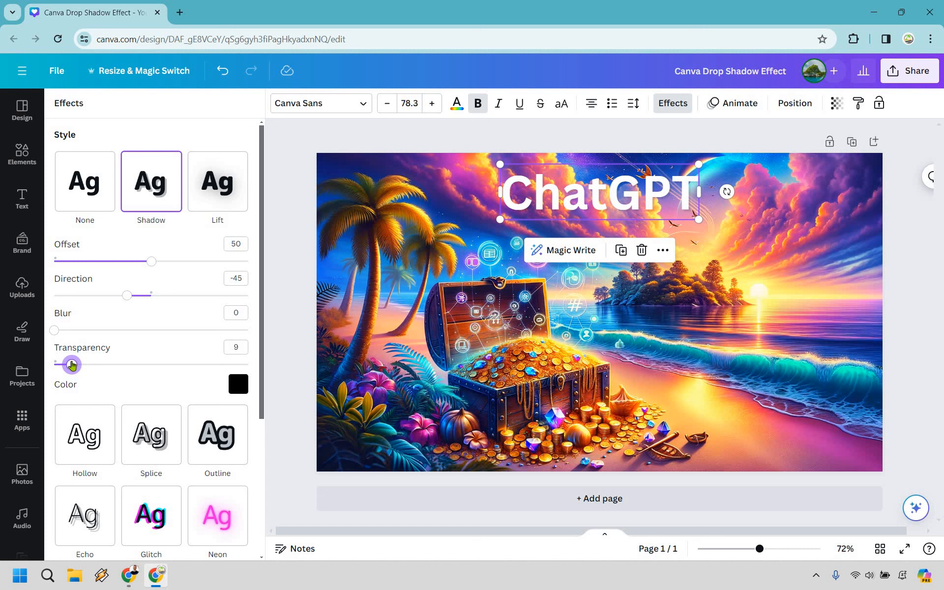
Raise the shadow's transparency value to 100 for a solid black shadow
left_click_drag(71, 364, 118, 364)
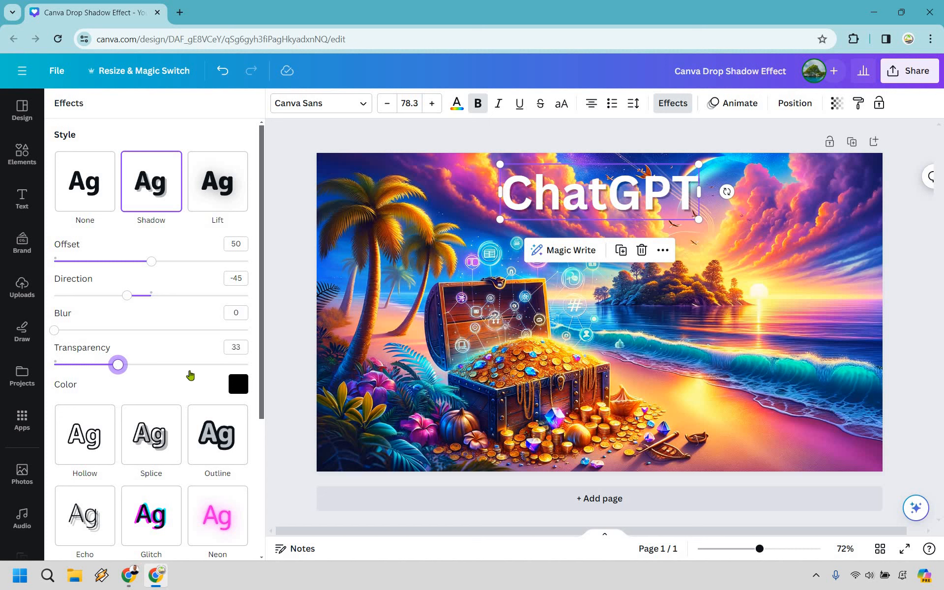
left_click_drag(118, 364, 218, 364)
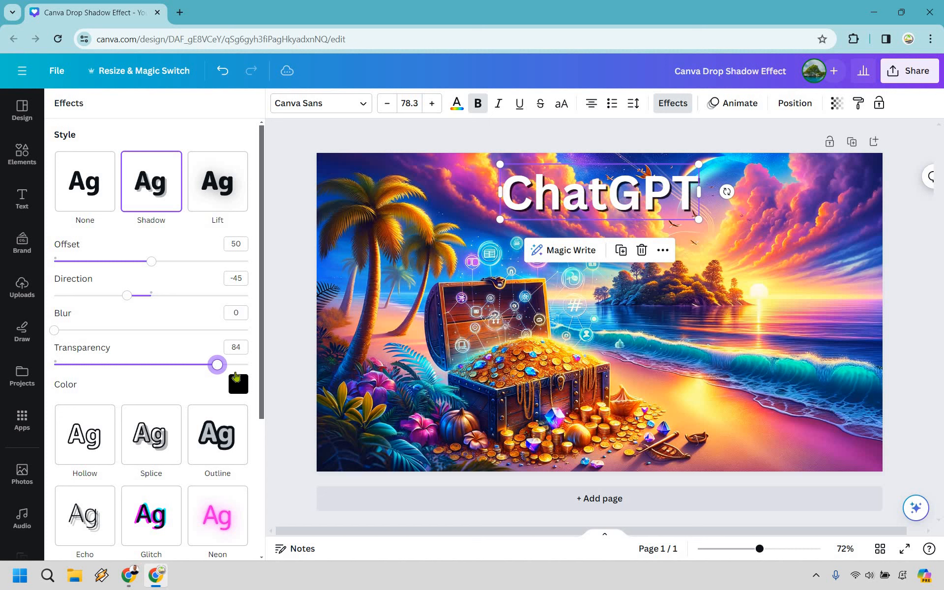
left_click_drag(217, 365, 247, 365)
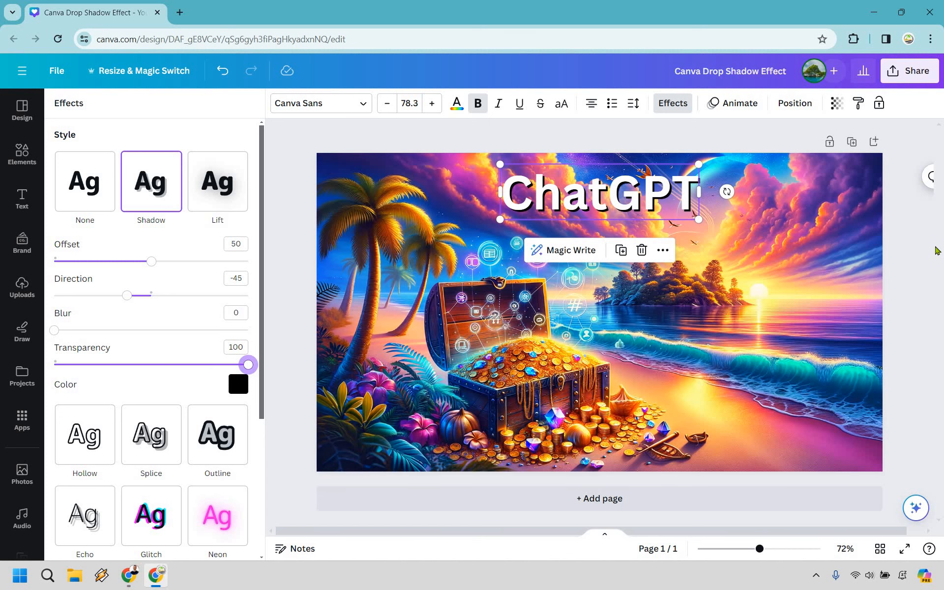
Move the shadowed heading to the right side of the image over the sea and deselect it
left_click(21, 199)
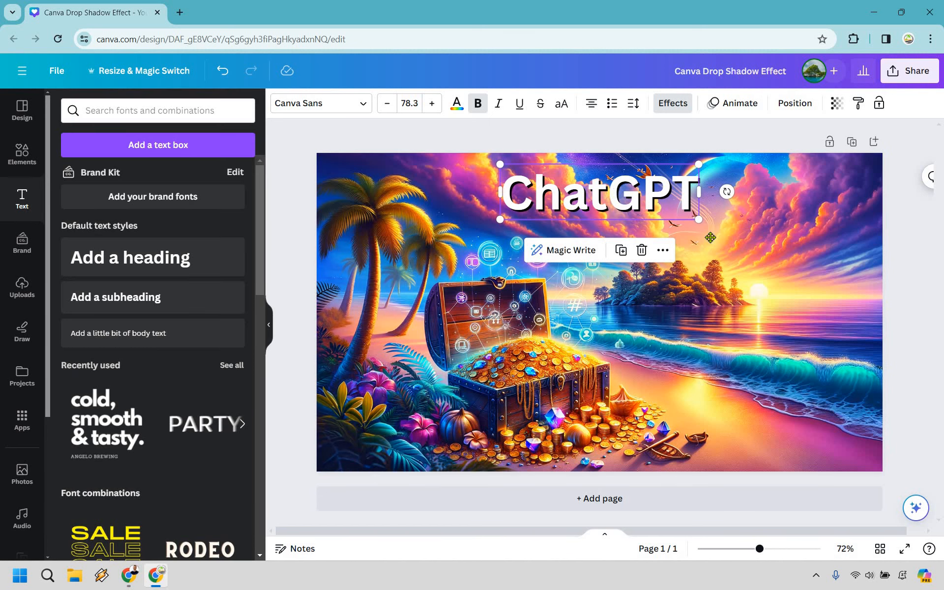
left_click_drag(600, 192, 750, 343)
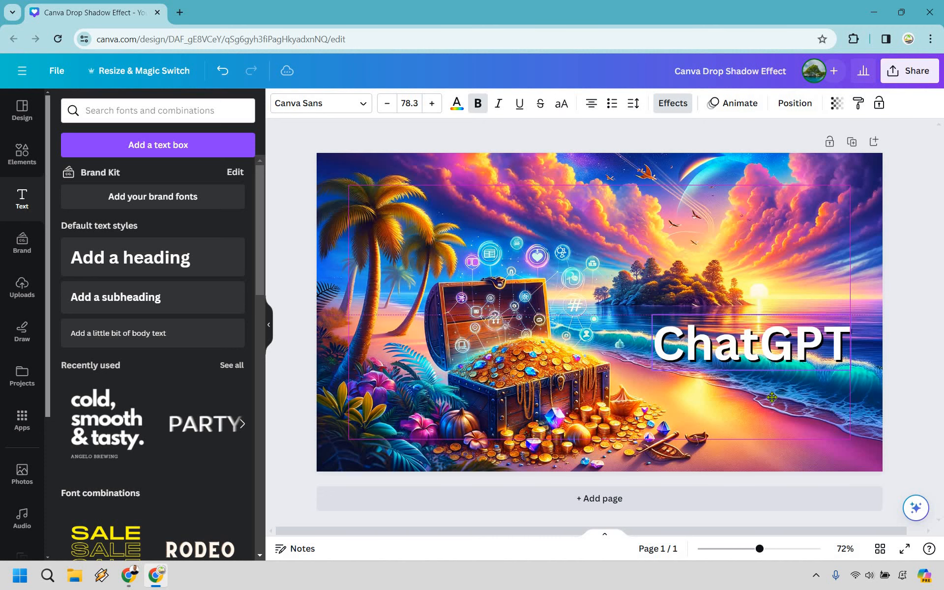
left_click_drag(750, 346, 767, 422)
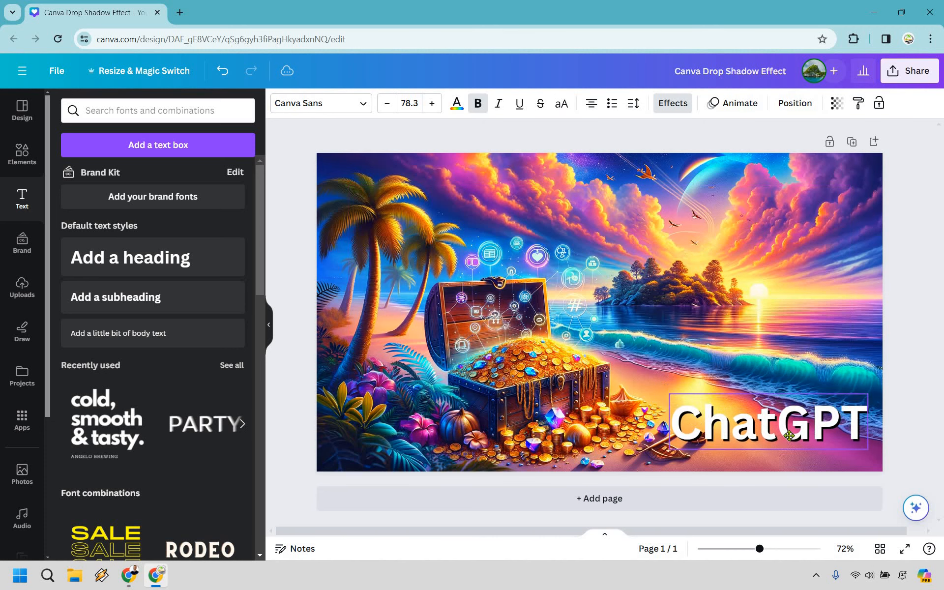
left_click_drag(770, 422, 782, 440)
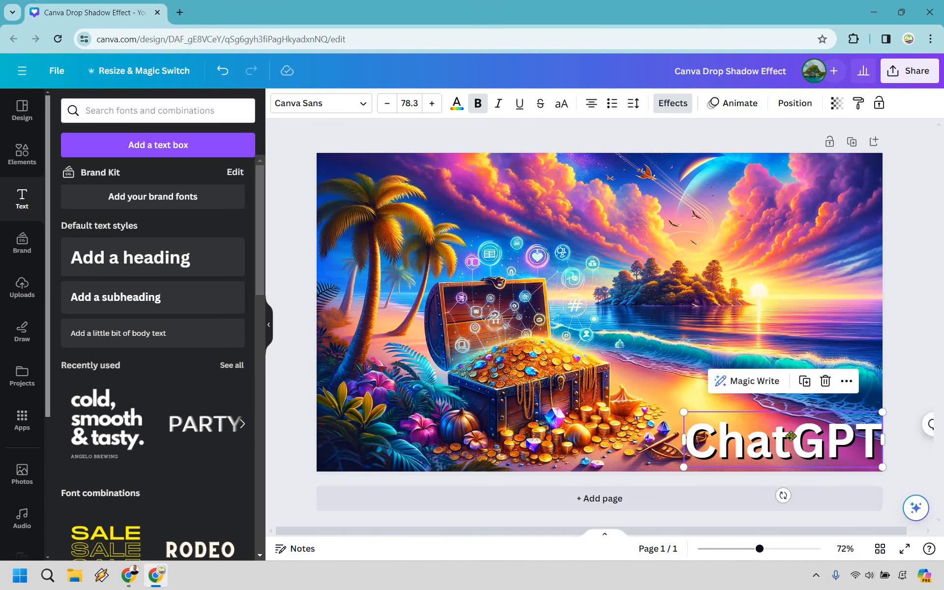
left_click_drag(780, 439, 781, 361)
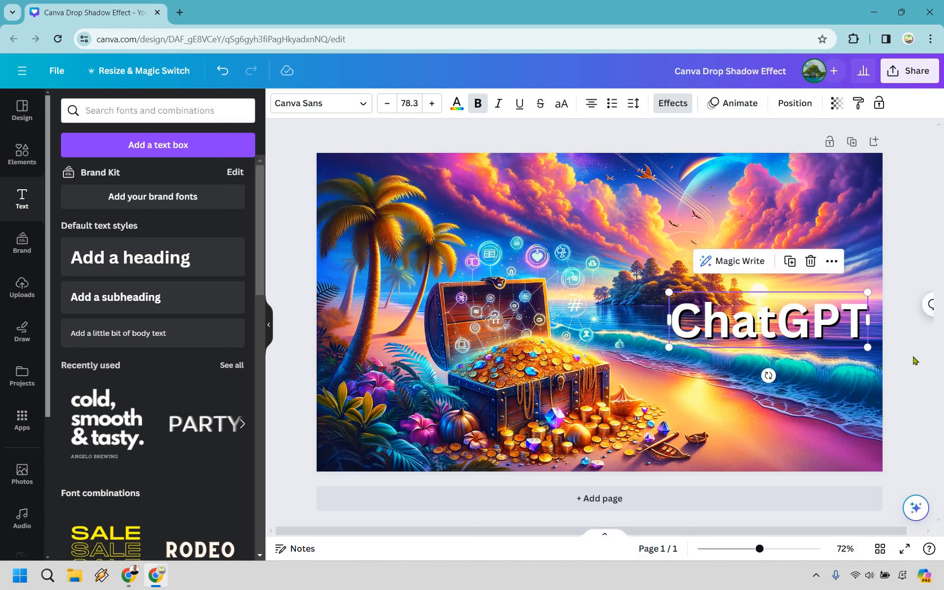
left_click(795, 103)
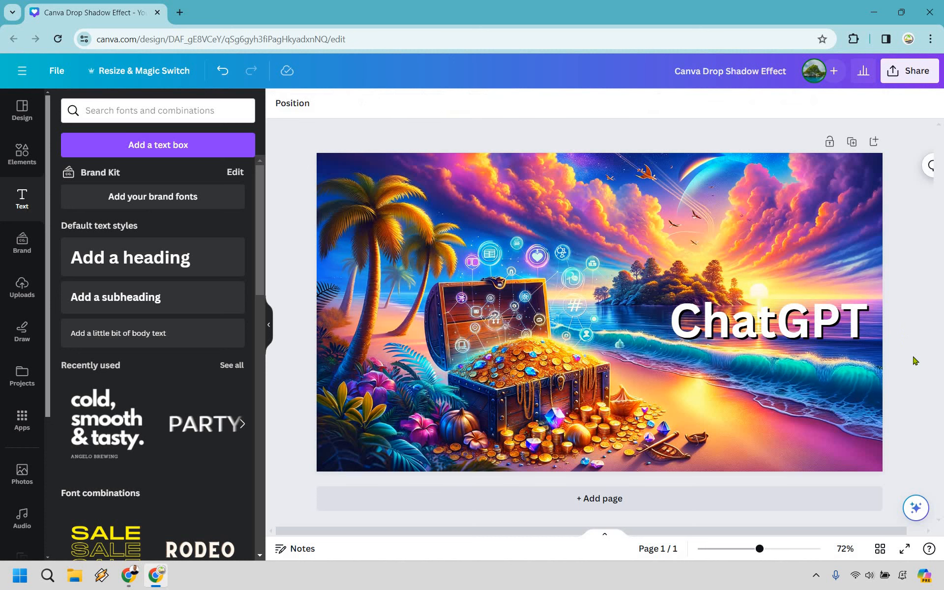